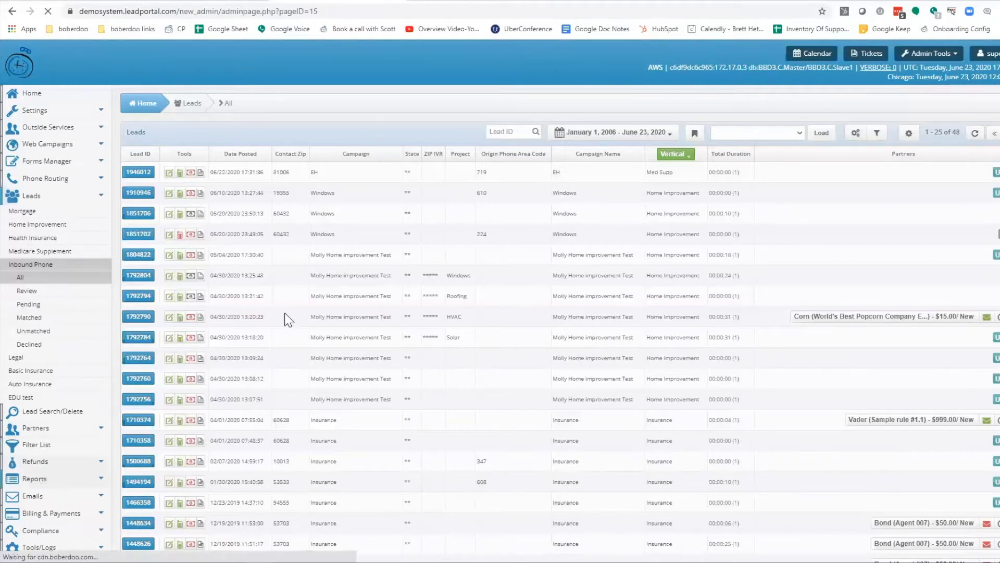
Show the Home Improvement reports list and highlight the Lead Date wording in report names.
click(32, 278)
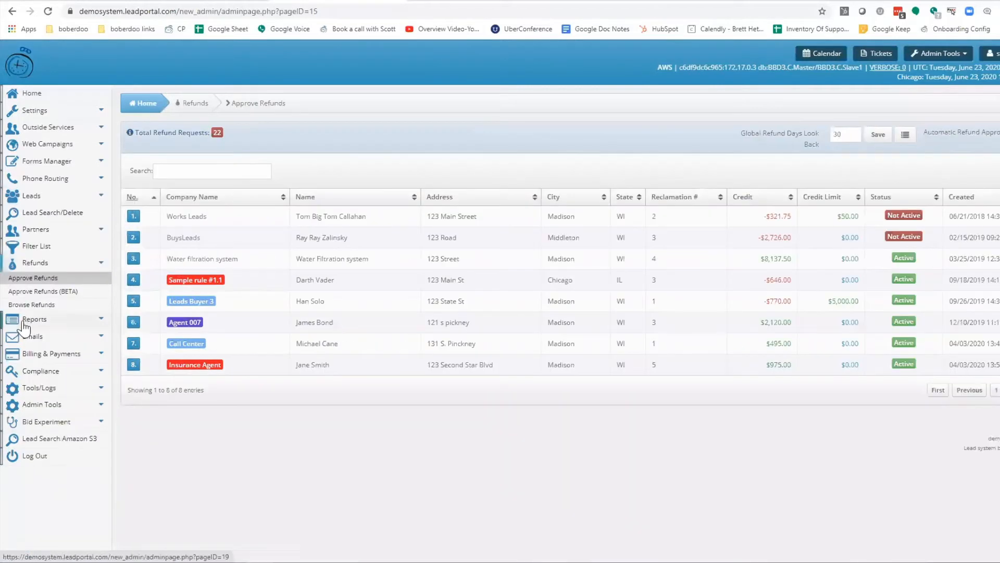
click(35, 318)
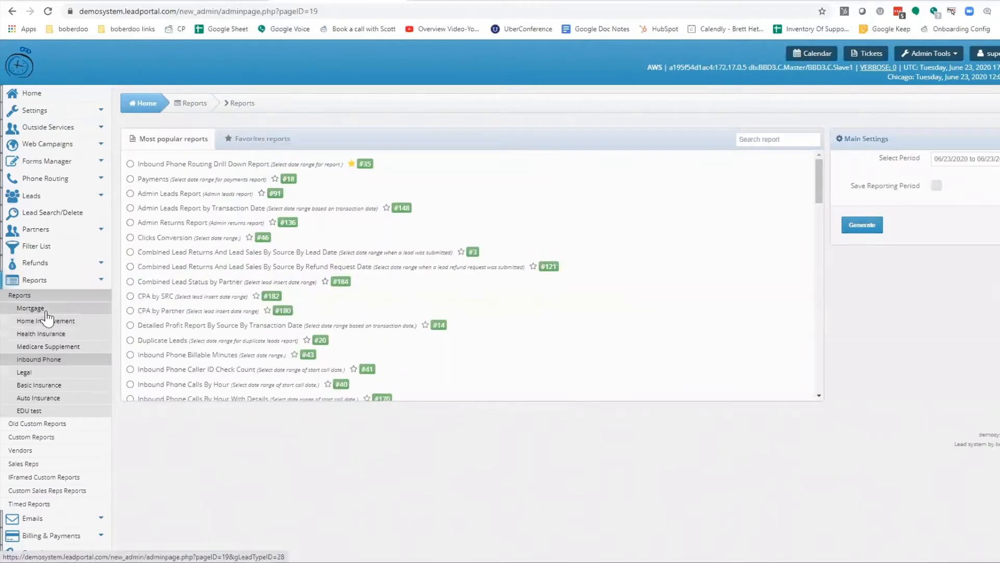
click(30, 308)
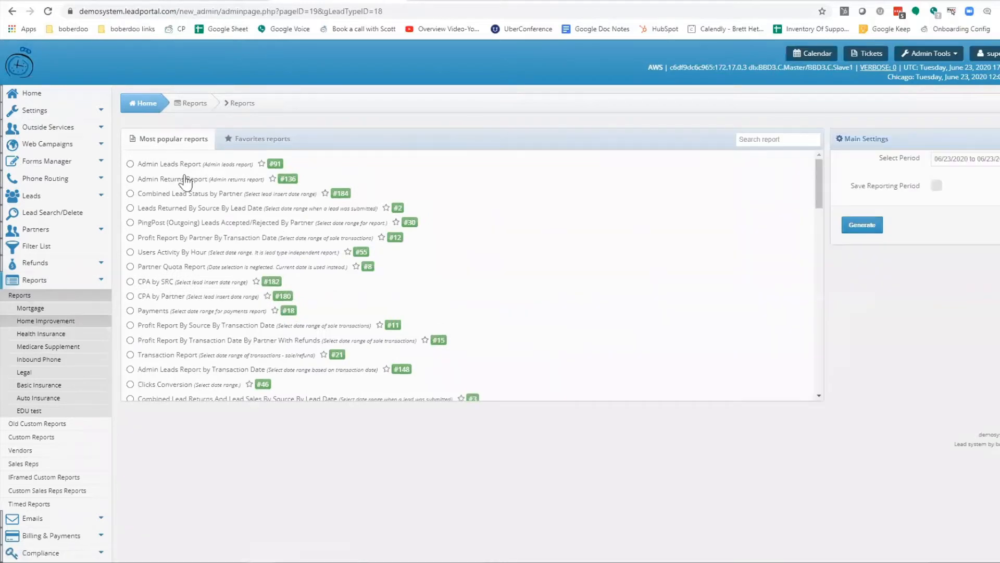
mouse_move(231, 212)
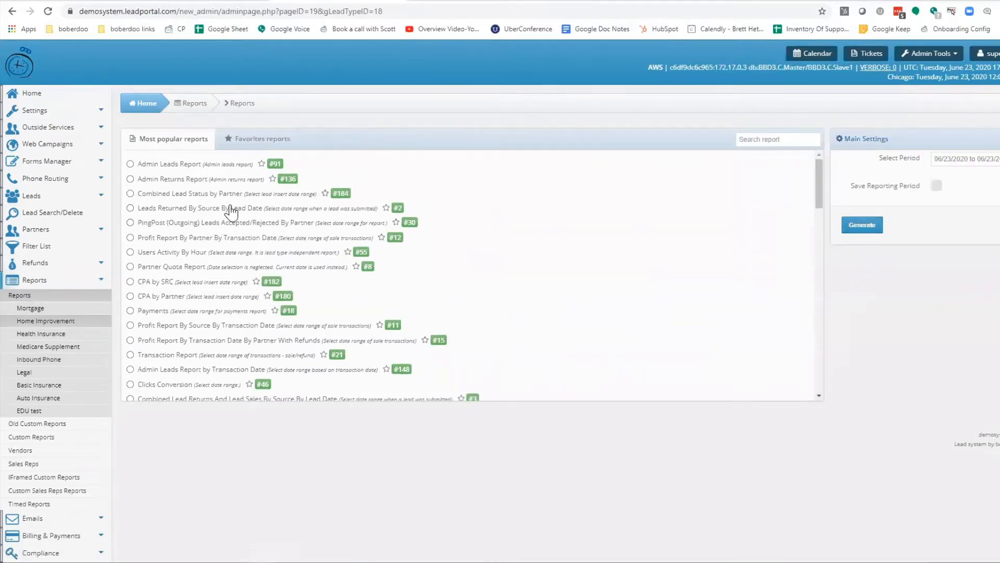
double_click(245, 207)
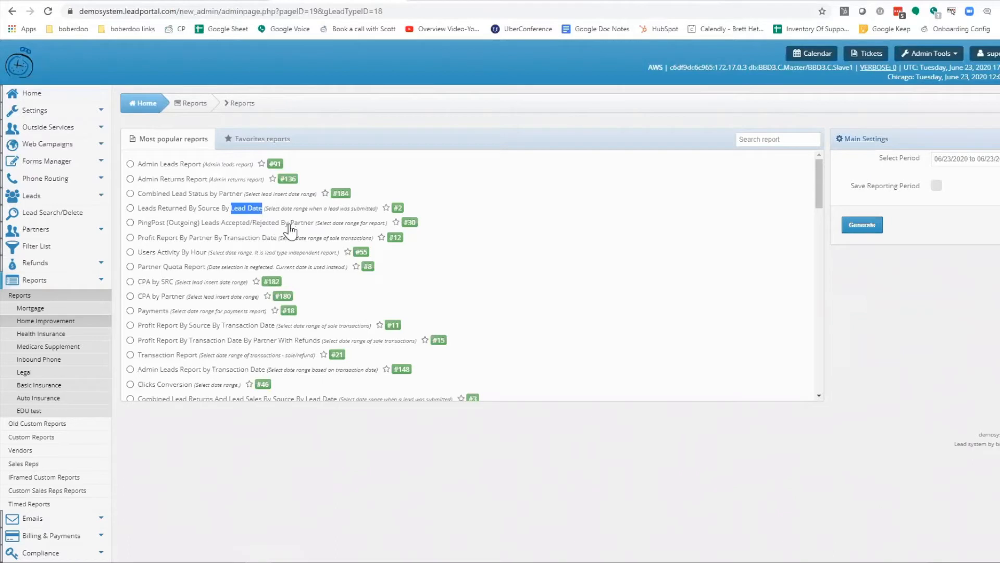
double_click(214, 340)
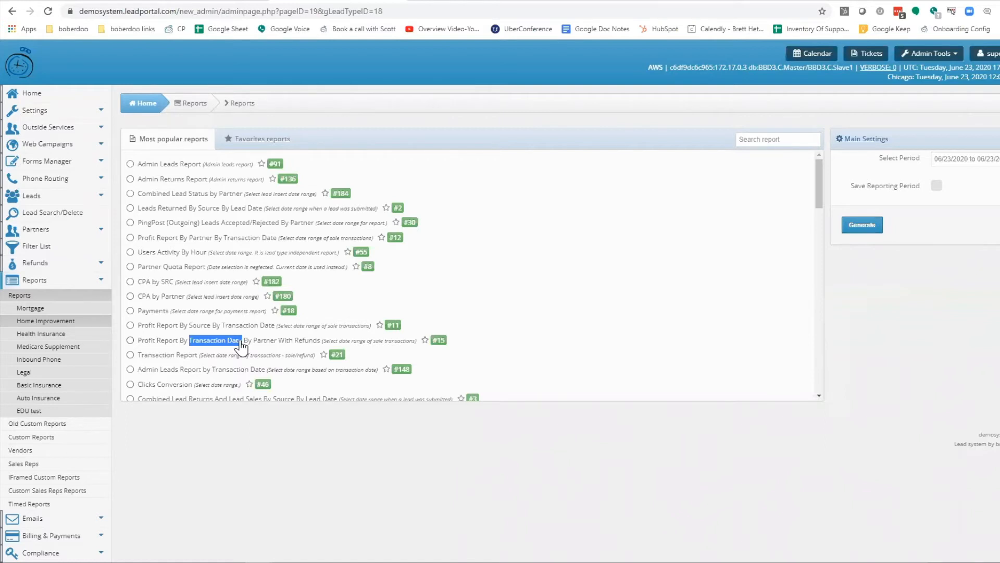
mouse_move(168, 330)
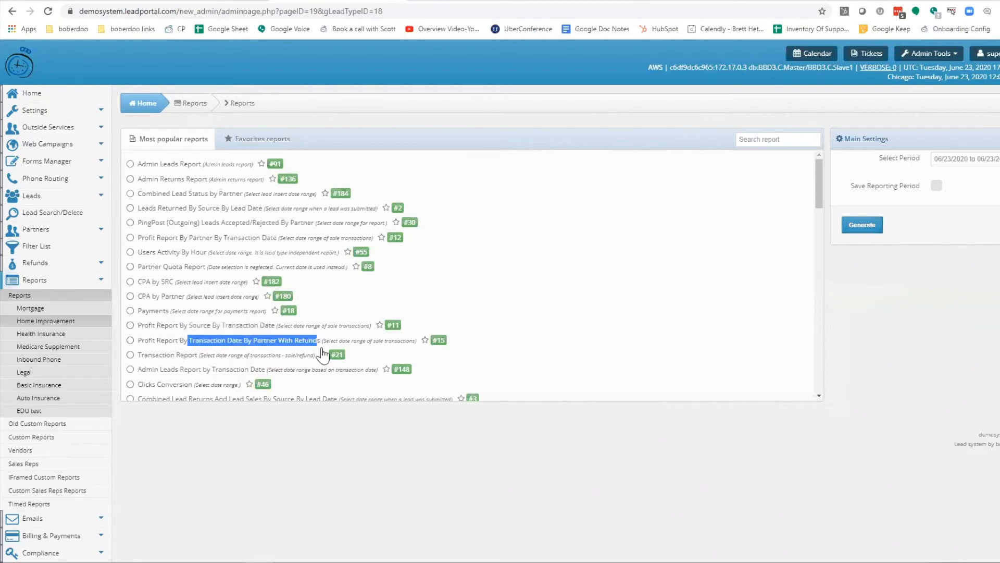
mouse_move(160, 183)
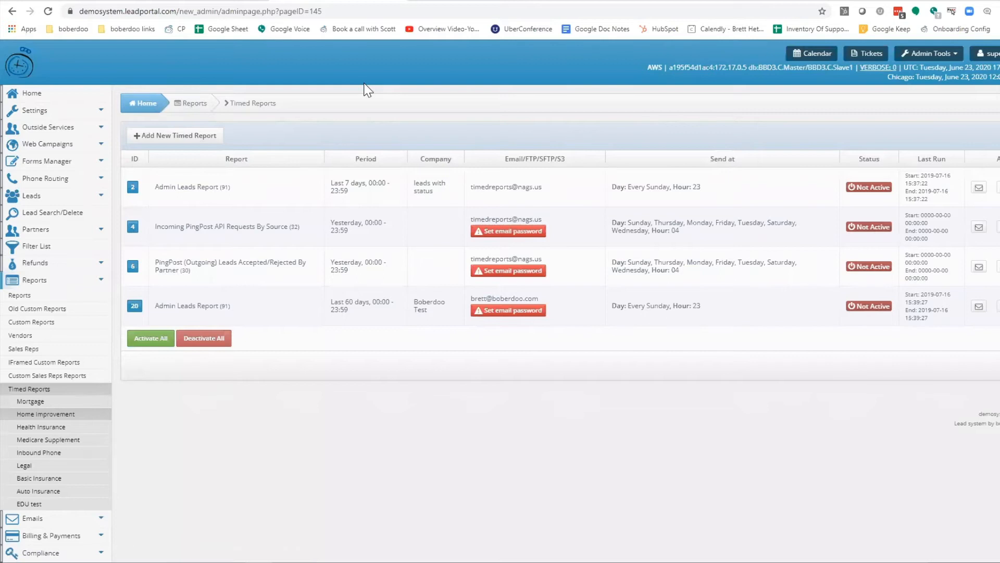
mouse_move(327, 117)
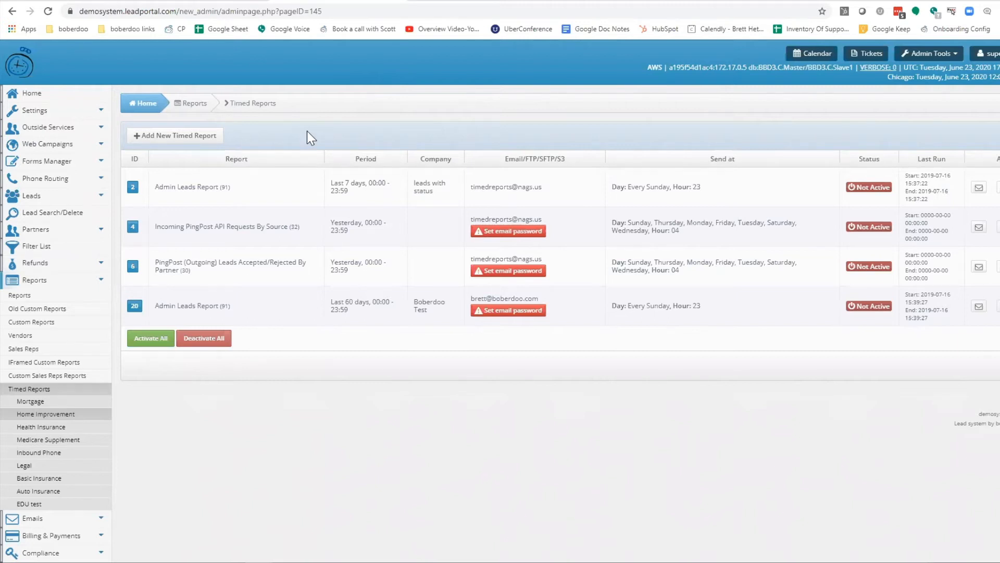
mouse_move(310, 136)
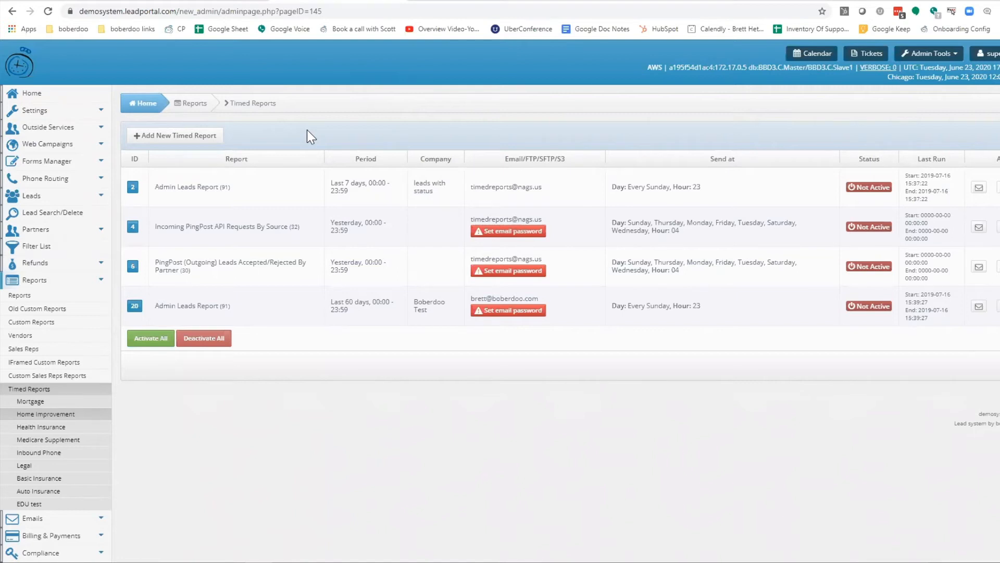
mouse_move(260, 147)
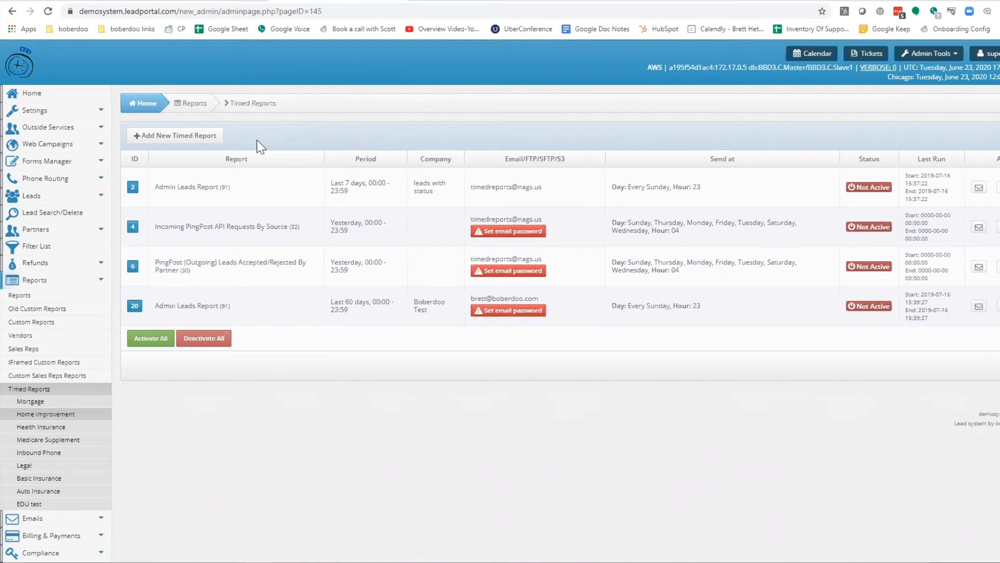
Highlight the Admin Leads Report among the inactive timed reports.
double_click(191, 187)
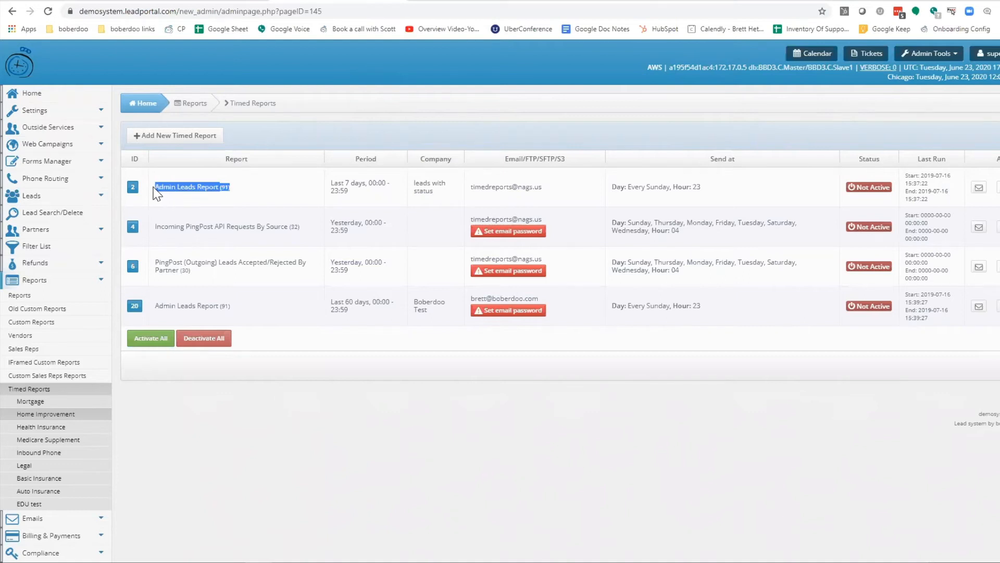
mouse_move(200, 186)
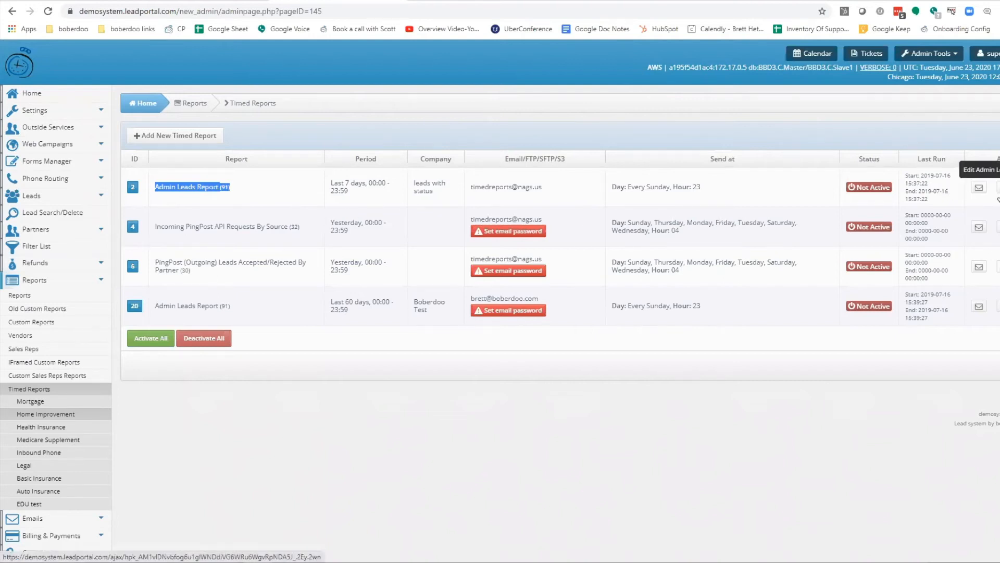
Open the Admin Leads Report's Edit Timed Report form and scroll to Other parameters.
click(978, 187)
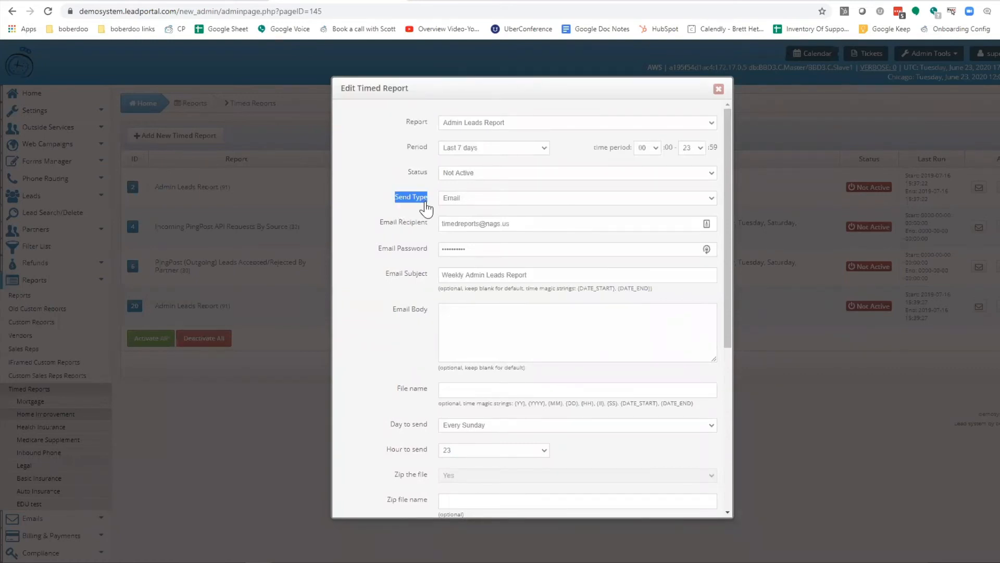
scroll(down, 3)
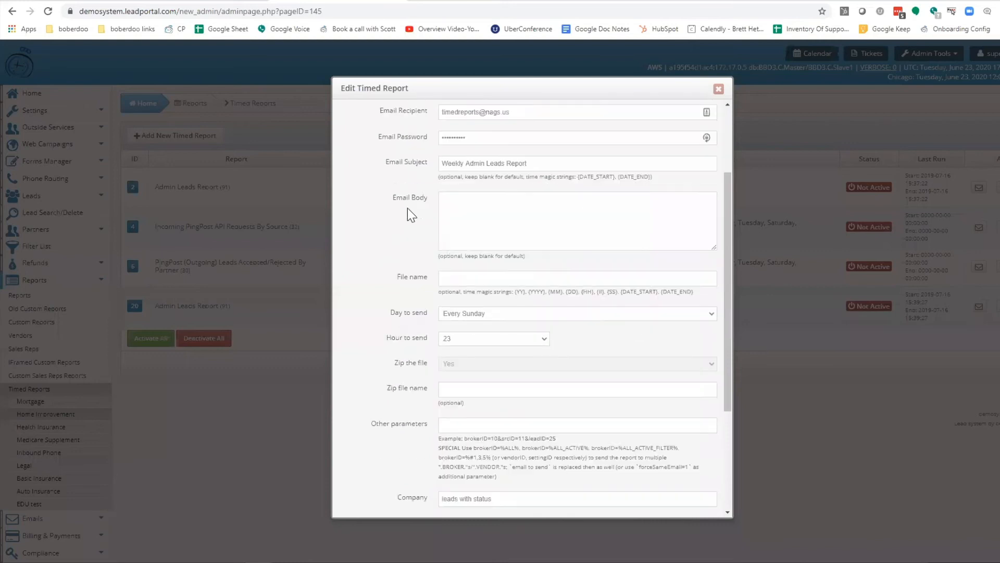
scroll(down, 3)
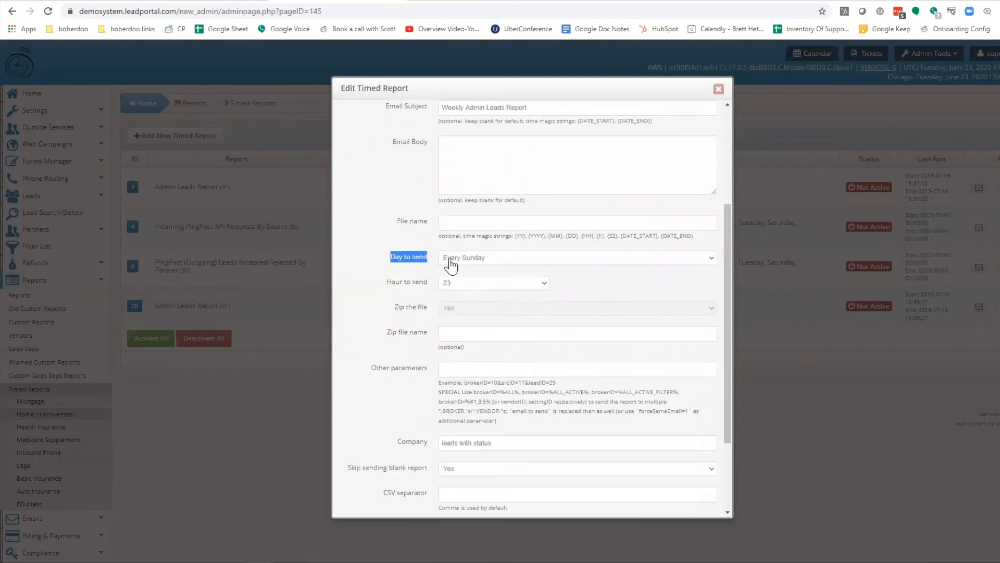
mouse_move(457, 271)
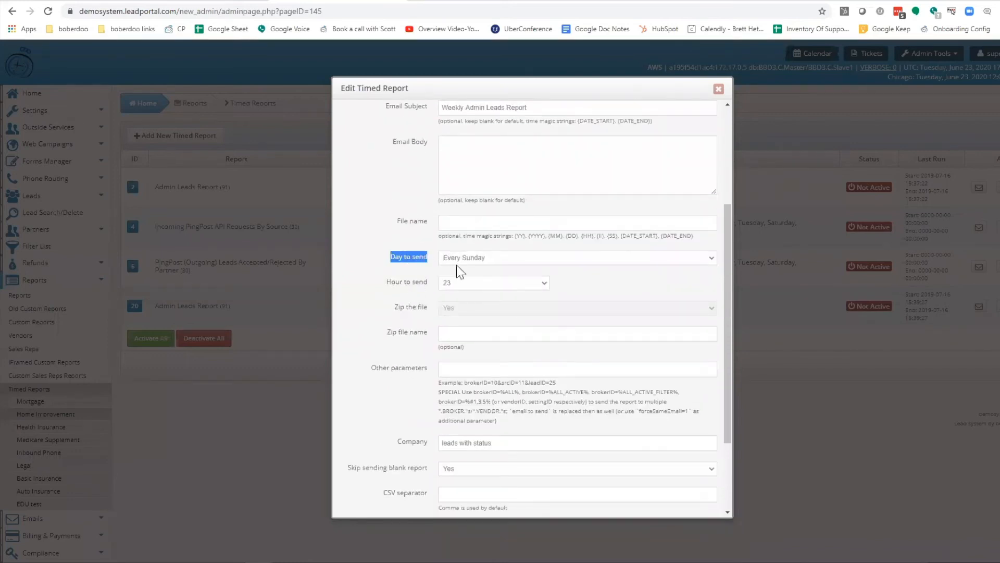
scroll(down, 3)
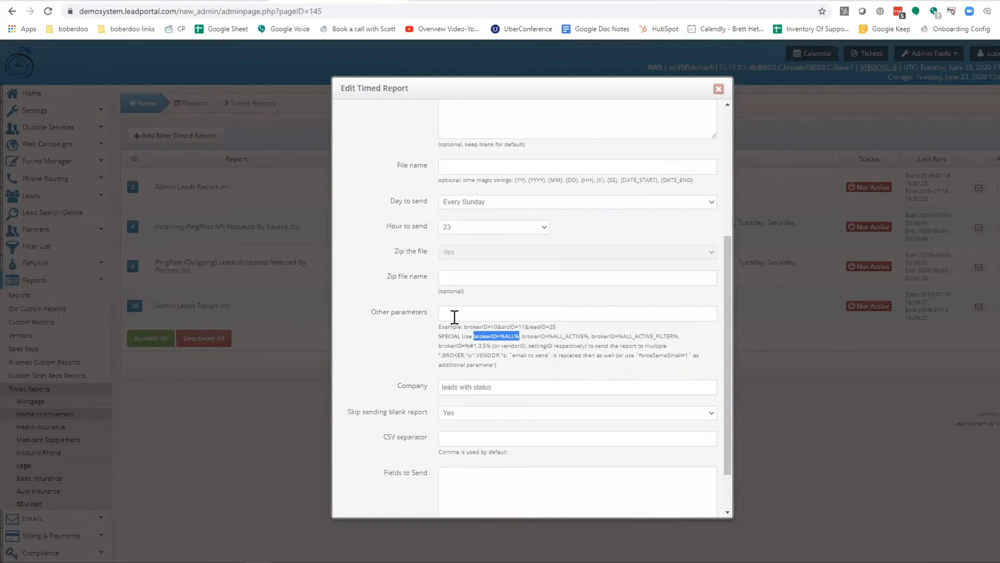
Set Other parameters to brokerID=%ALL% and review the broker options, including ALL_ACTIVE, in the help notes.
text(brokerID=%ALL%)
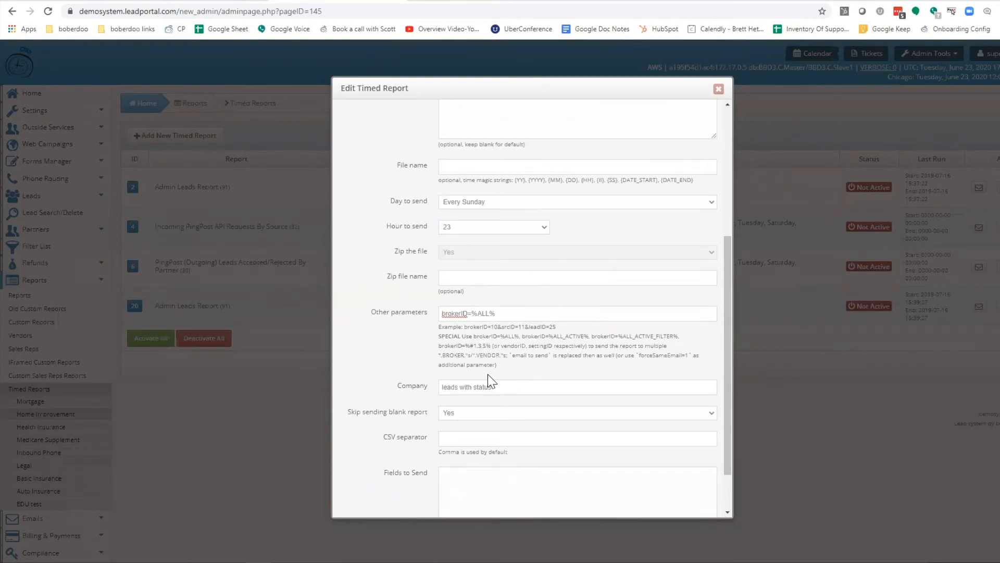
click(497, 313)
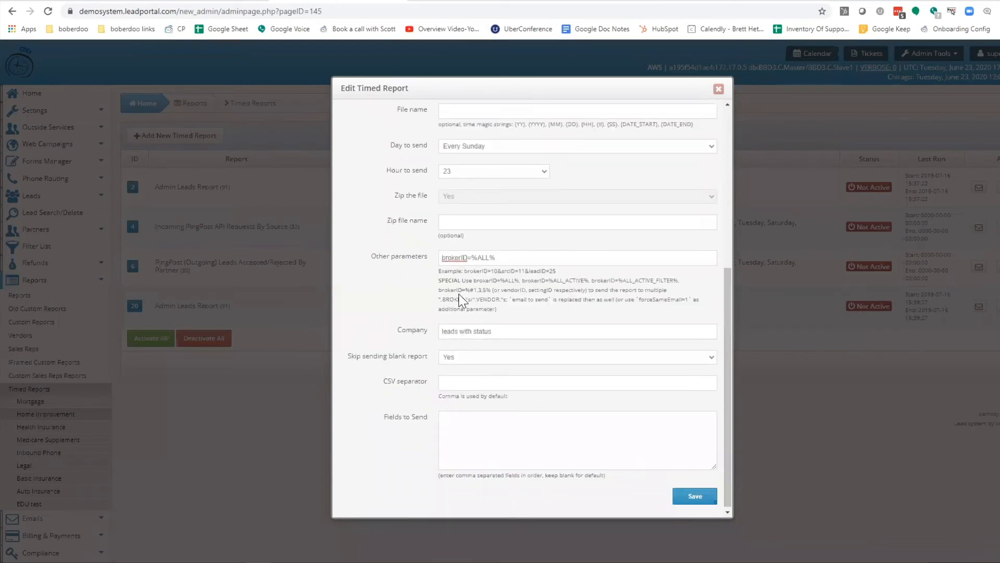
double_click(484, 281)
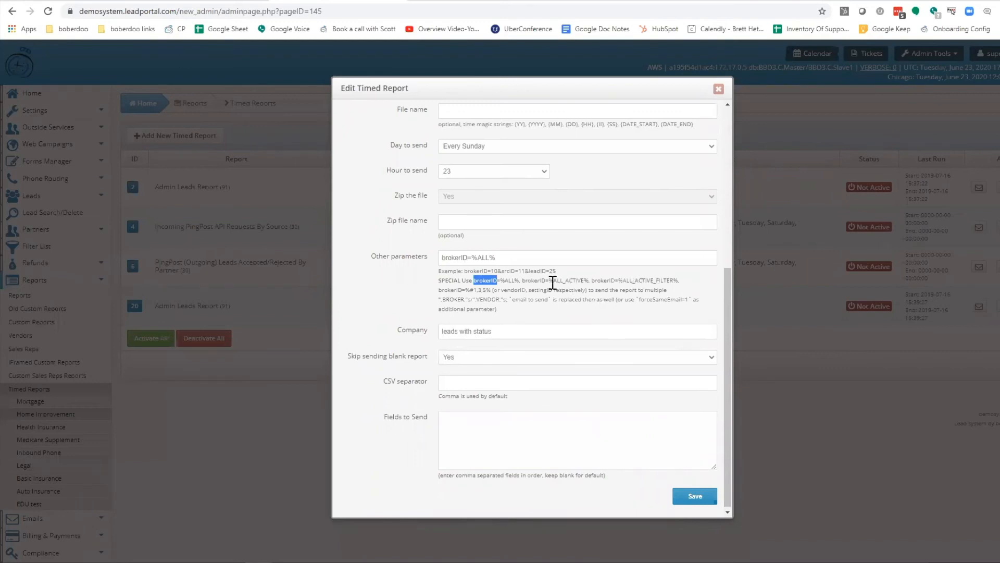
double_click(562, 281)
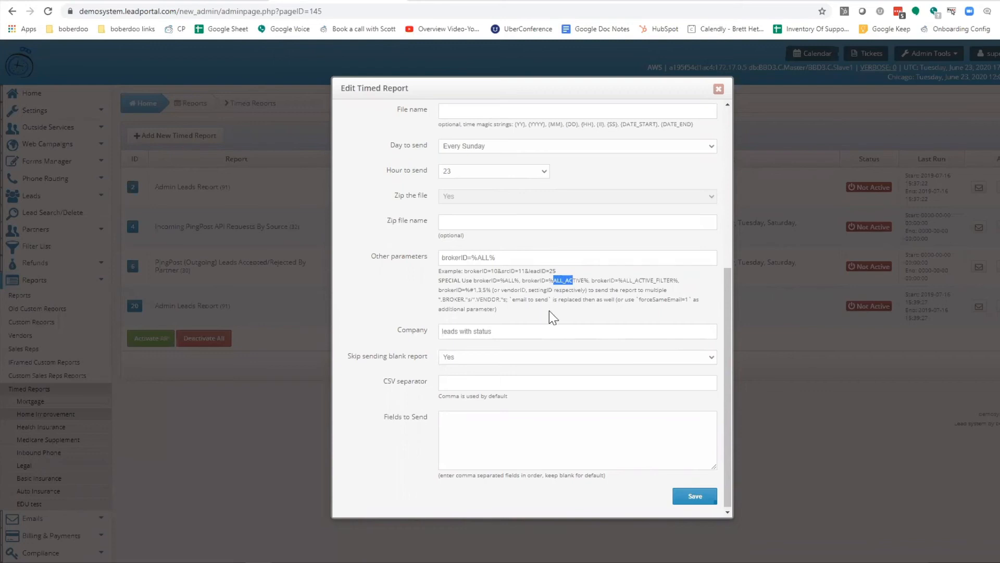
double_click(486, 299)
text({Email)
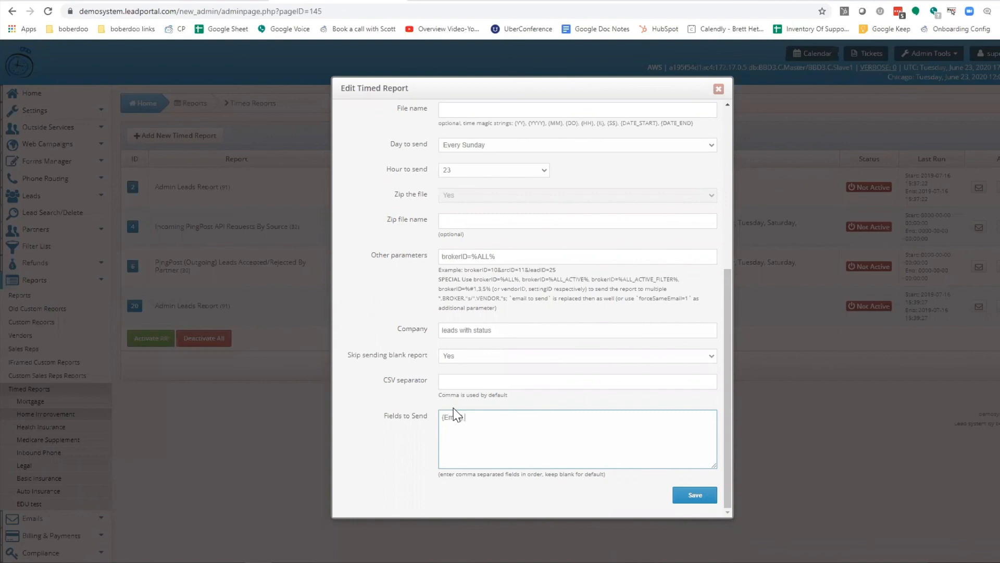
Append ,{SRC} so Fields to Send reads {Email},{SRC}.
text(,{SRC})
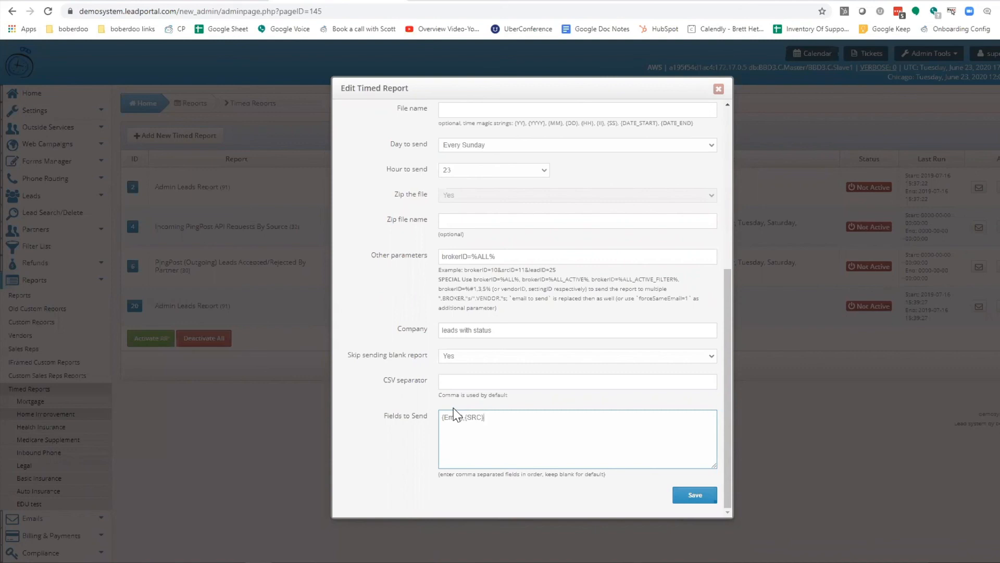
click(482, 416)
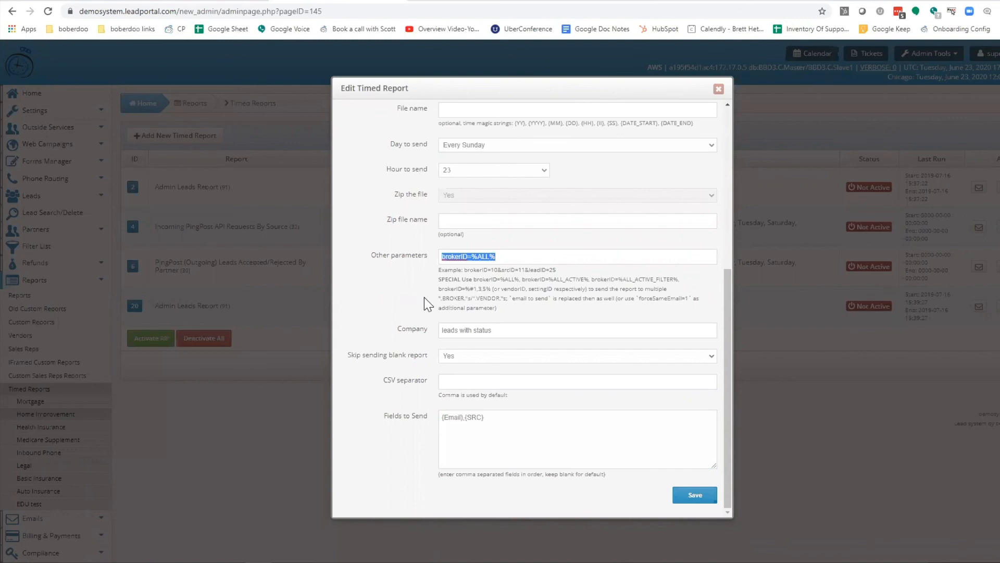
mouse_move(704, 102)
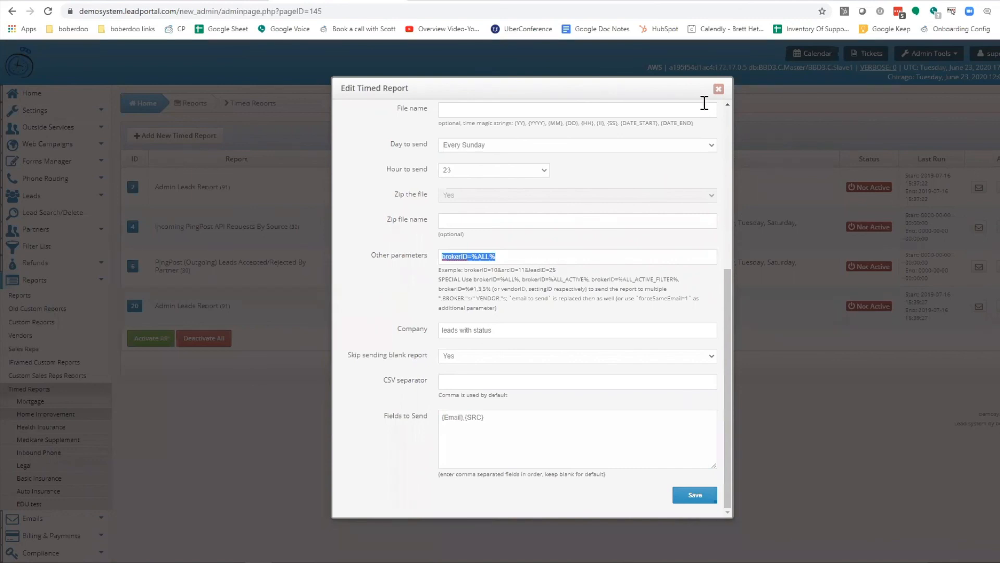